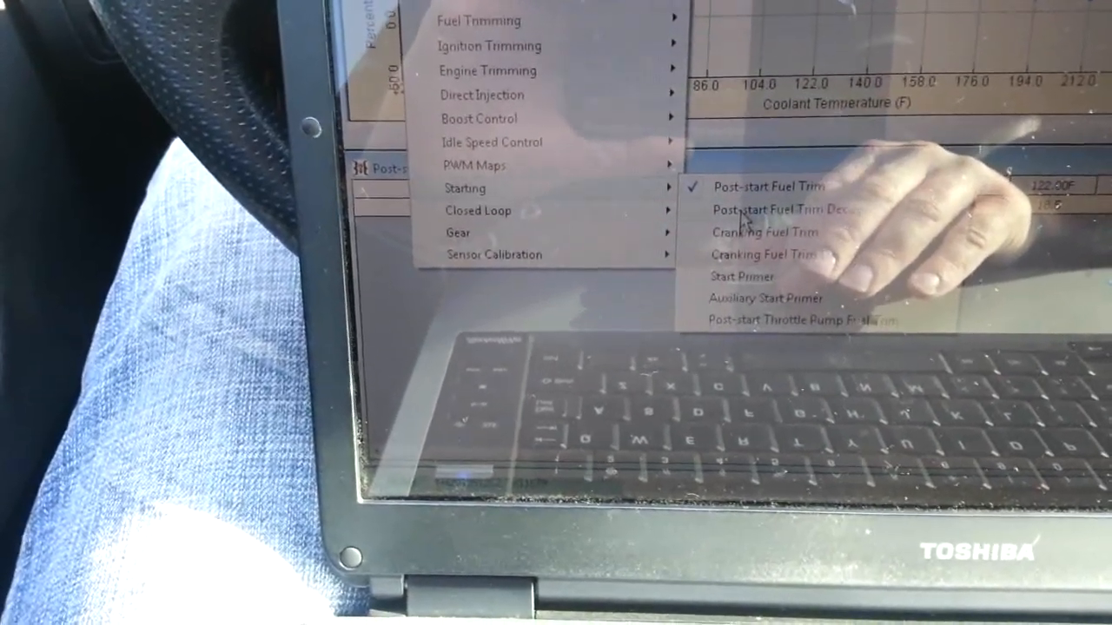
Bring up the Post-start Fuel Trim Decay table from the Starting submenu, values 100.00 down to about 64
{"action": "left_click", "coordinate": [768, 185]}
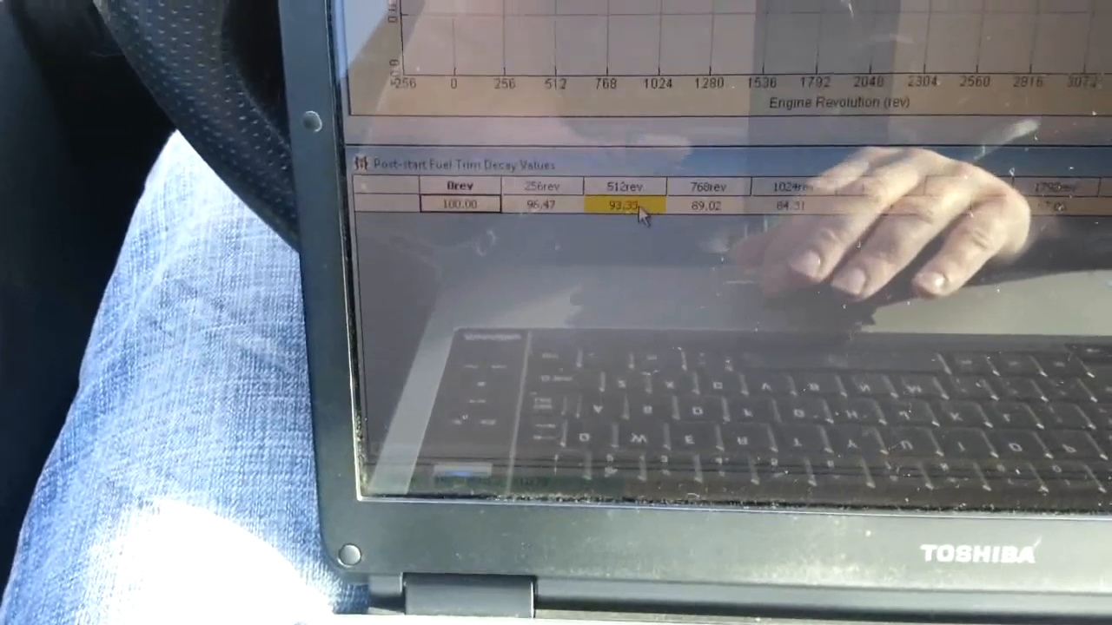